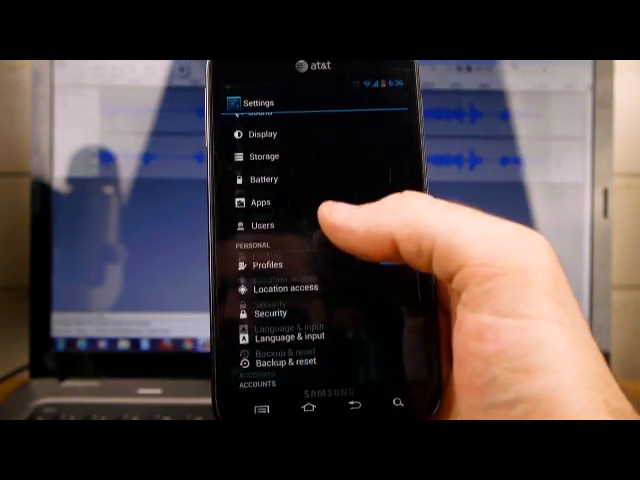
- Visit About phone, then enter Developer options and scroll down to the Debugging (USB debugging) section
{"action": "scroll", "scroll_direction": "down", "scroll_amount": 3}
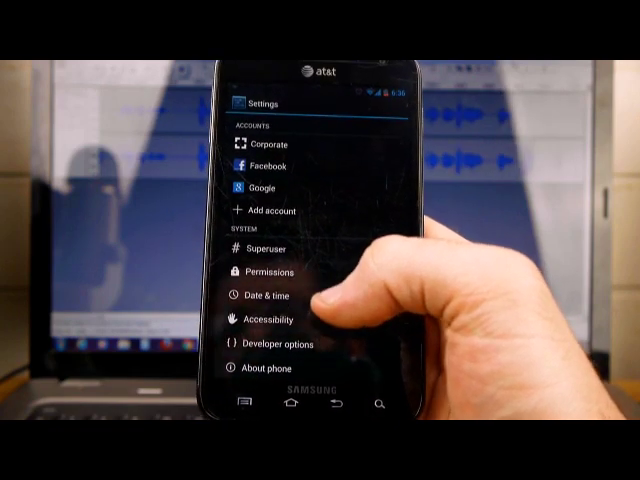
{"action": "left_click", "coordinate": [264, 366]}
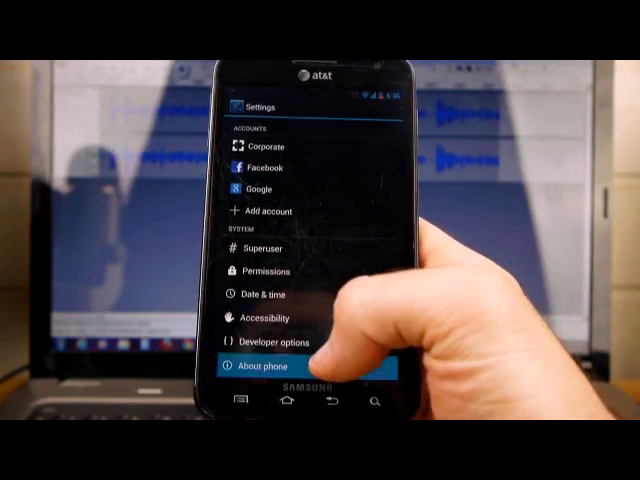
{"action": "left_click", "coordinate": [266, 366]}
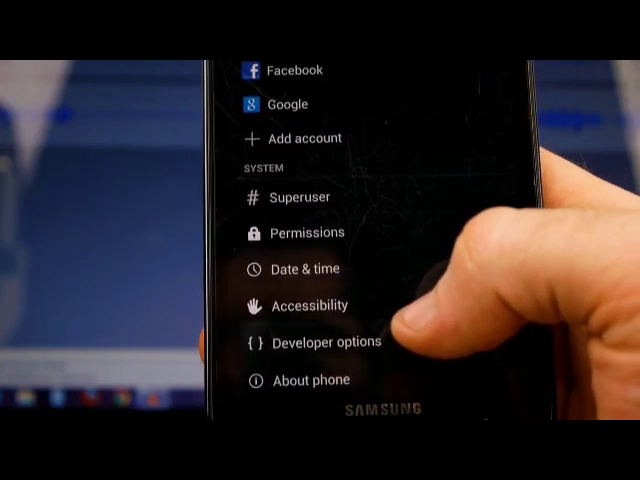
{"action": "left_click", "coordinate": [322, 340]}
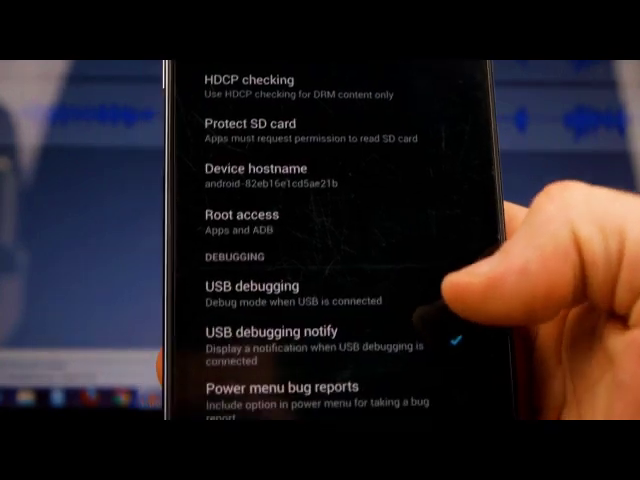
{"action": "scroll", "scroll_direction": "down", "scroll_amount": 3}
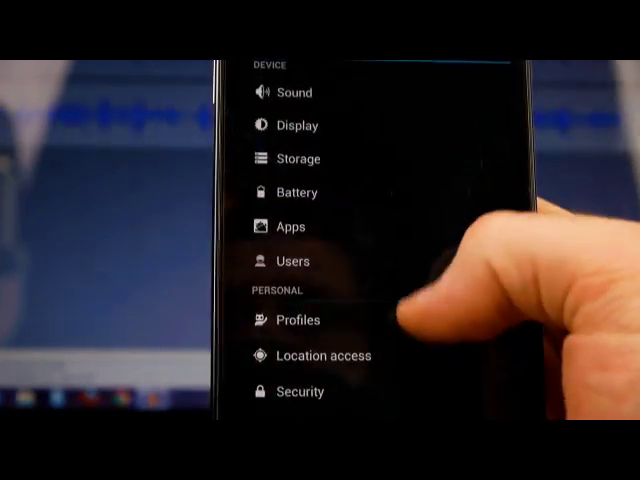
- Enter the Security settings and scroll through screen lock, encryption and SIM lock options
{"action": "left_click", "coordinate": [300, 392]}
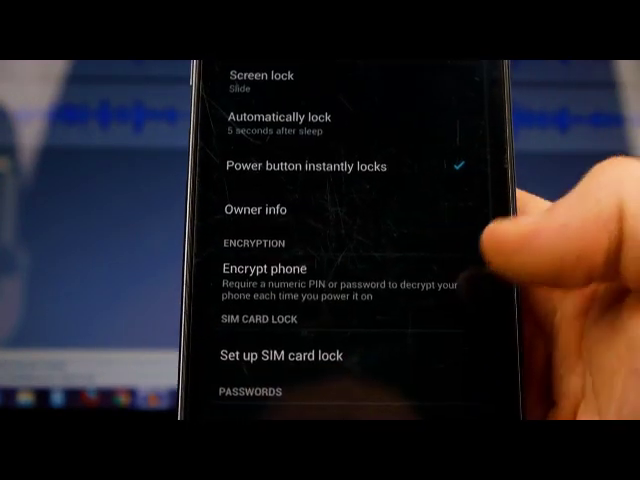
{"action": "scroll", "scroll_direction": "down", "scroll_amount": 3}
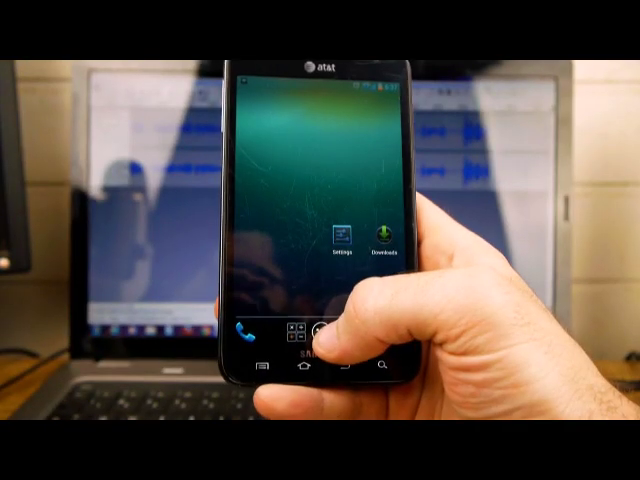
- Bring up the app drawer from the home screen to launch Titanium Backup
{"action": "left_click", "coordinate": [312, 338]}
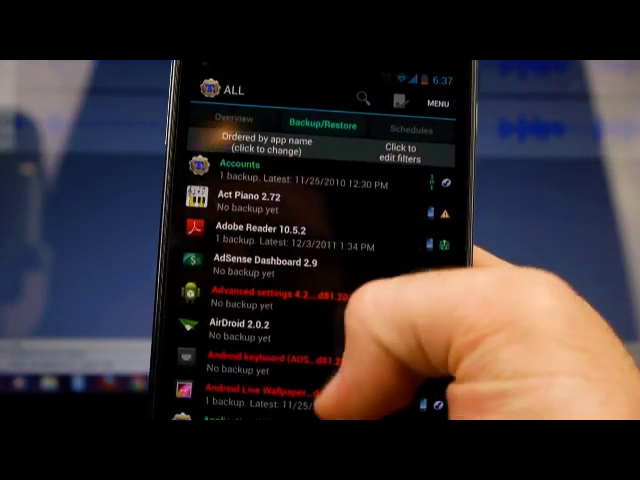
{"action": "scroll", "scroll_direction": "down", "scroll_amount": 3}
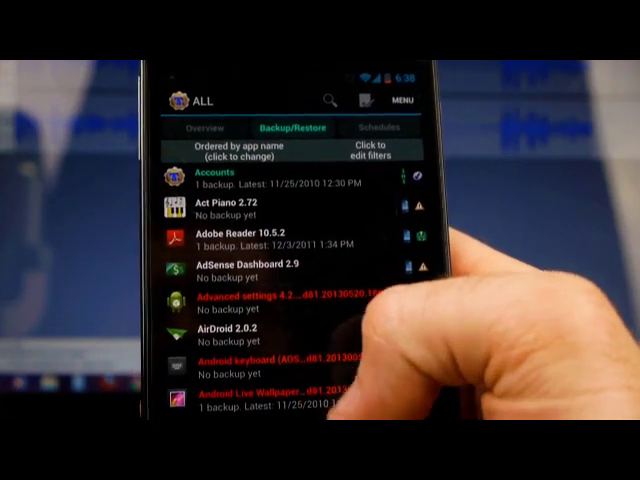
{"action": "scroll", "scroll_direction": "down", "scroll_amount": 3}
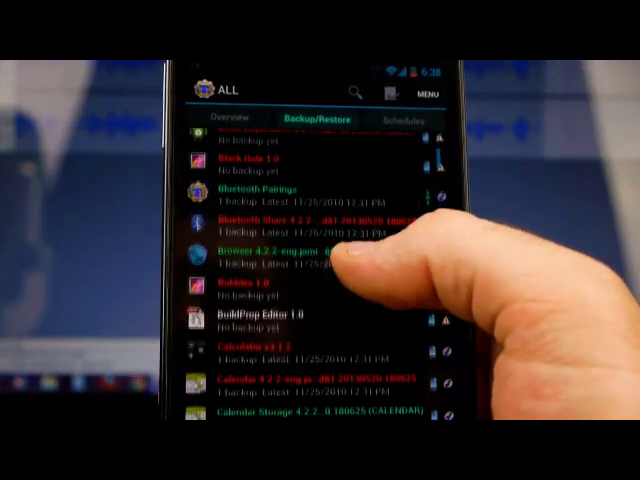
{"action": "scroll", "scroll_direction": "down", "scroll_amount": 3}
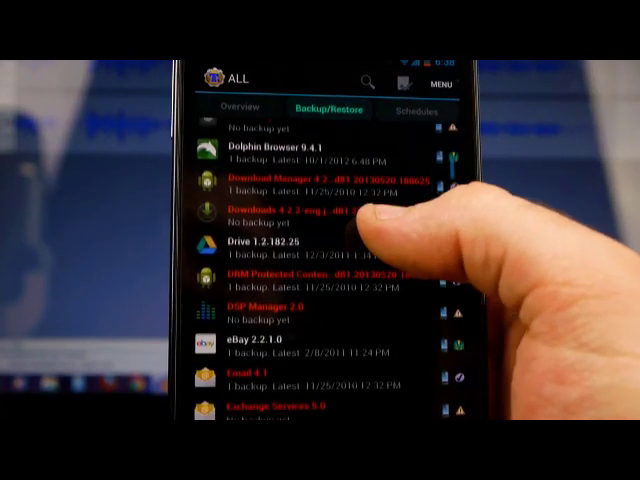
{"action": "scroll", "scroll_direction": "down", "scroll_amount": 3}
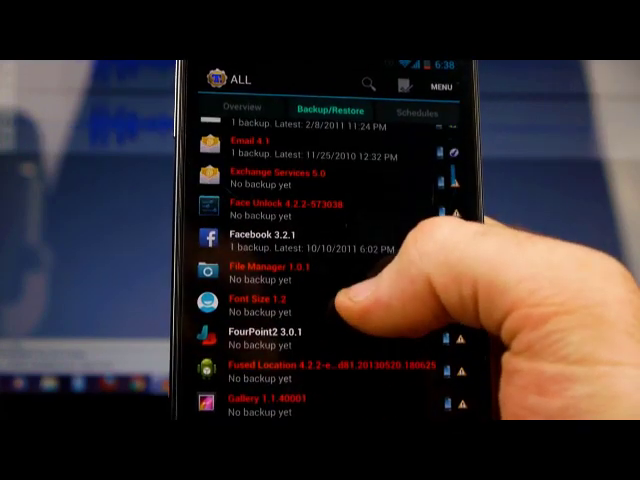
{"action": "scroll", "scroll_direction": "down", "scroll_amount": 3}
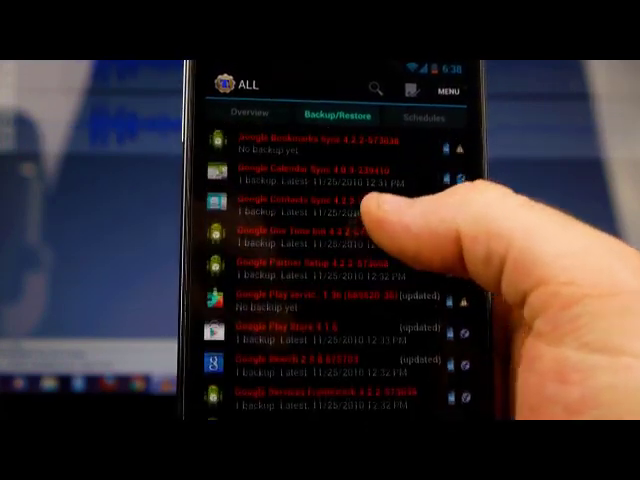
{"action": "scroll", "scroll_direction": "down", "scroll_amount": 3}
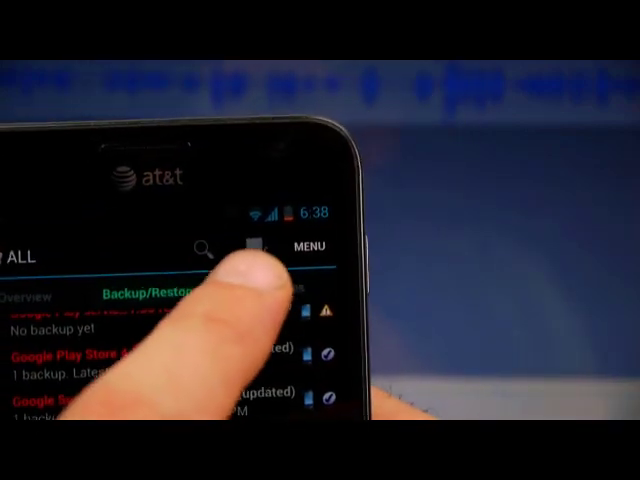
{"action": "scroll", "scroll_direction": "down", "scroll_amount": 3}
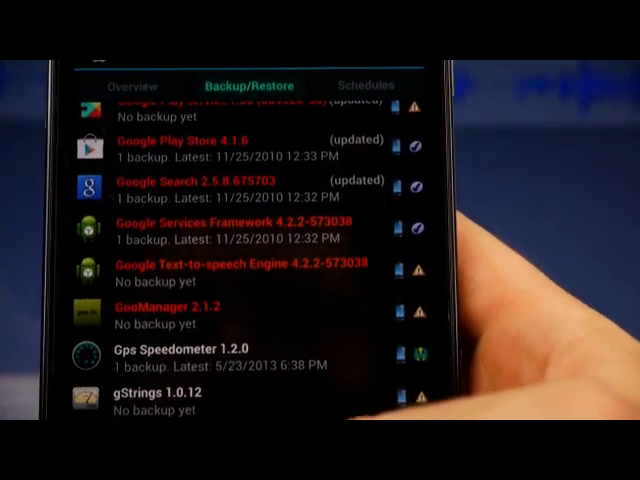
{"action": "scroll", "scroll_direction": "up", "scroll_amount": 3}
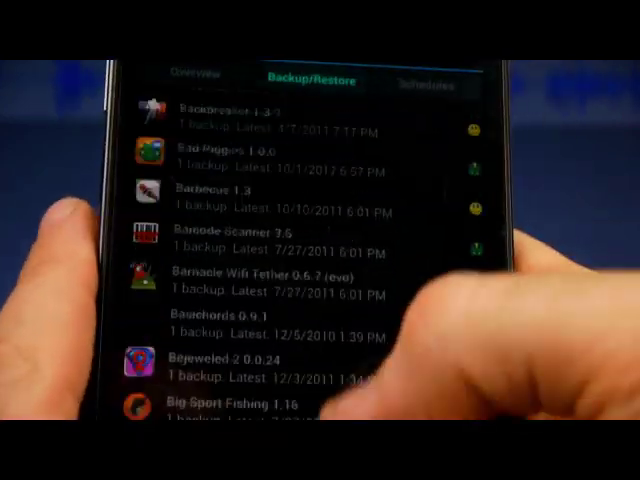
{"action": "scroll", "scroll_direction": "down", "scroll_amount": 3}
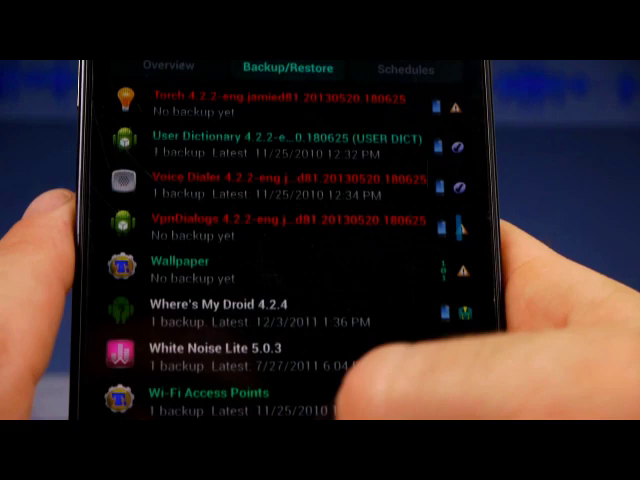
{"action": "scroll", "scroll_direction": "up", "scroll_amount": 3}
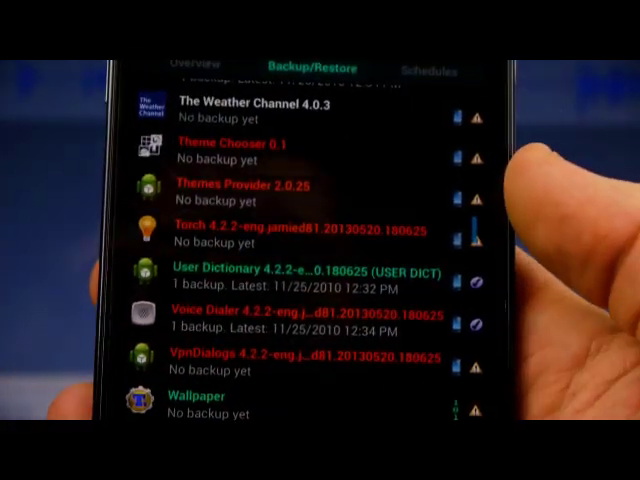
{"action": "scroll", "scroll_direction": "down", "scroll_amount": 3}
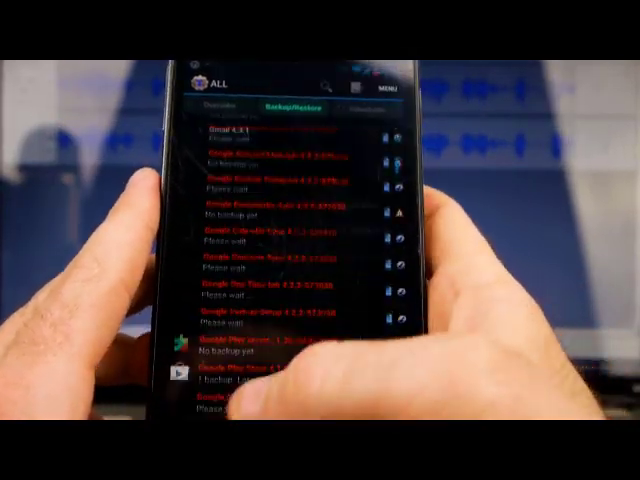
- In Preferences, set the backup folder location to /storage/sdcard1/TitaniumBackup via 'Use the current folder'
{"action": "scroll", "scroll_direction": "up", "scroll_amount": 3}
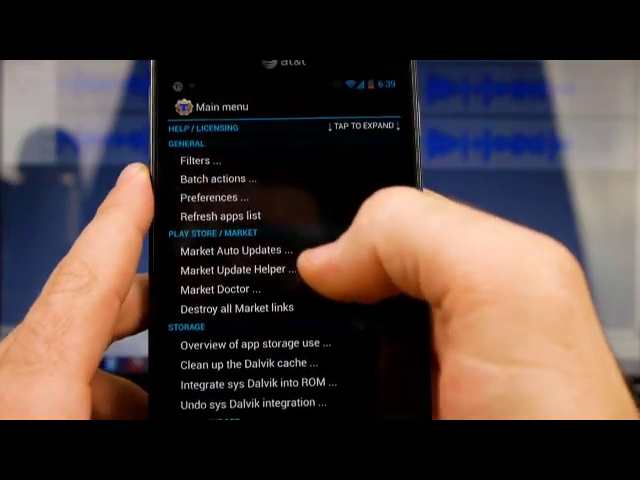
{"action": "left_click", "coordinate": [210, 196]}
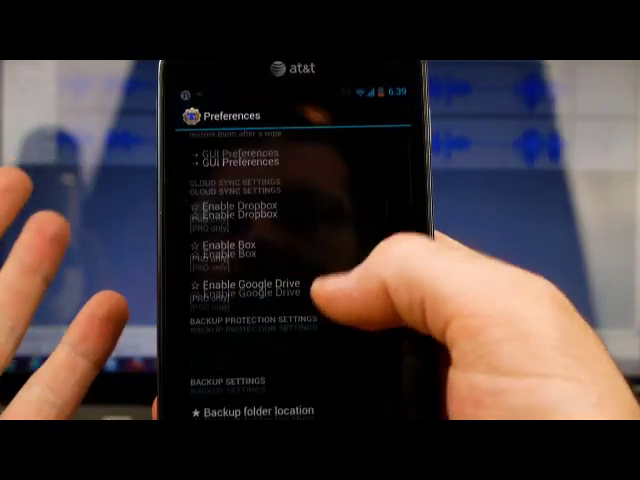
{"action": "scroll", "scroll_direction": "down", "scroll_amount": 3}
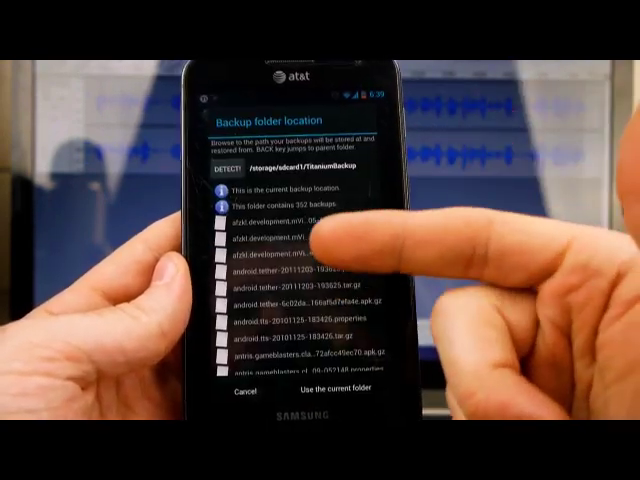
{"action": "scroll", "scroll_direction": "down", "scroll_amount": 3}
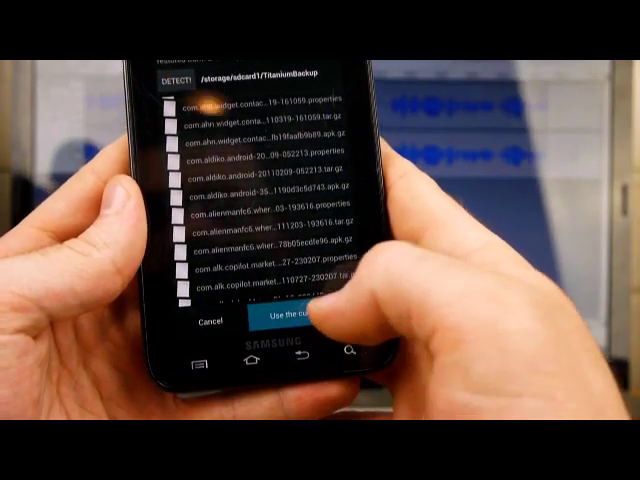
{"action": "left_click", "coordinate": [284, 322]}
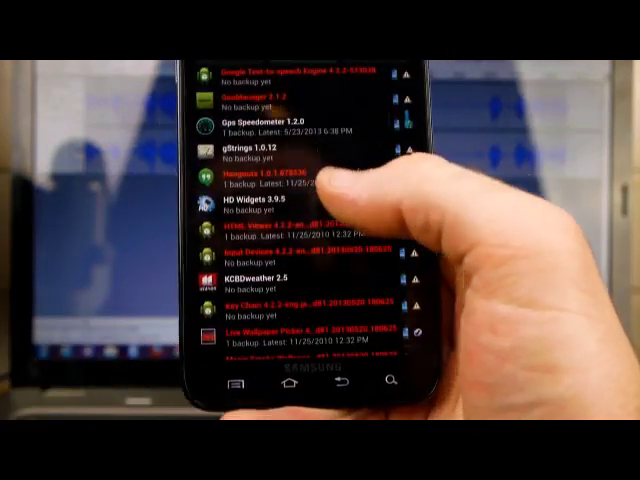
{"action": "scroll", "scroll_direction": "down", "scroll_amount": 3}
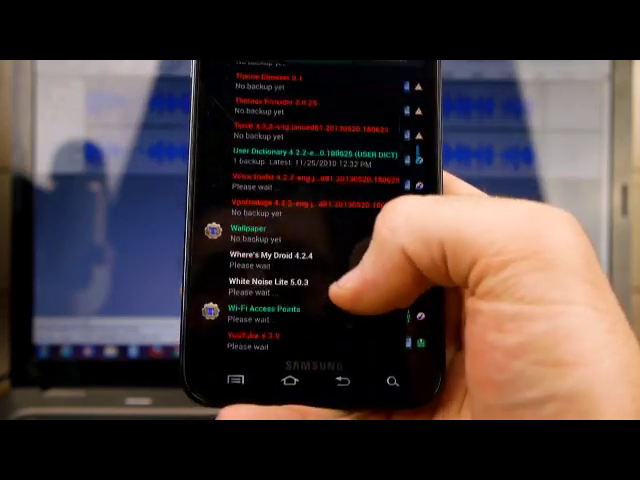
{"action": "scroll", "scroll_direction": "down", "scroll_amount": 3}
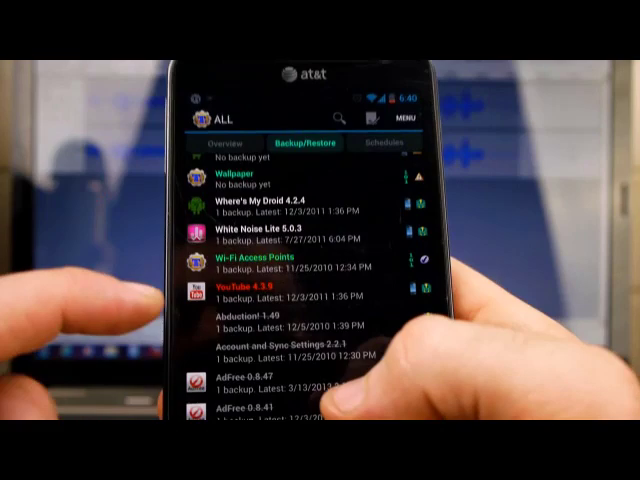
{"action": "scroll", "scroll_direction": "down", "scroll_amount": 3}
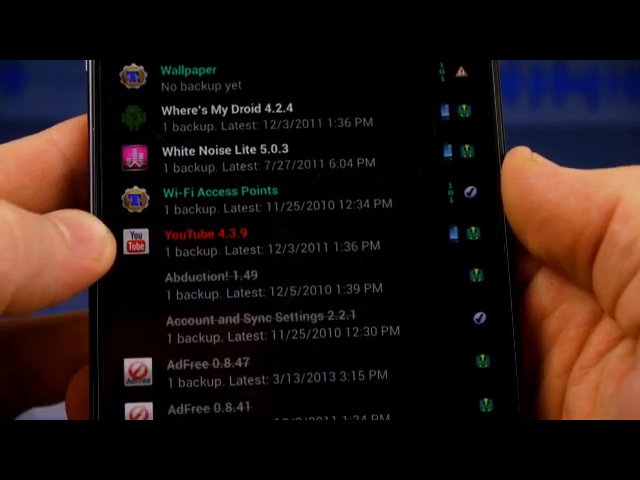
{"action": "scroll", "scroll_direction": "up", "scroll_amount": 3}
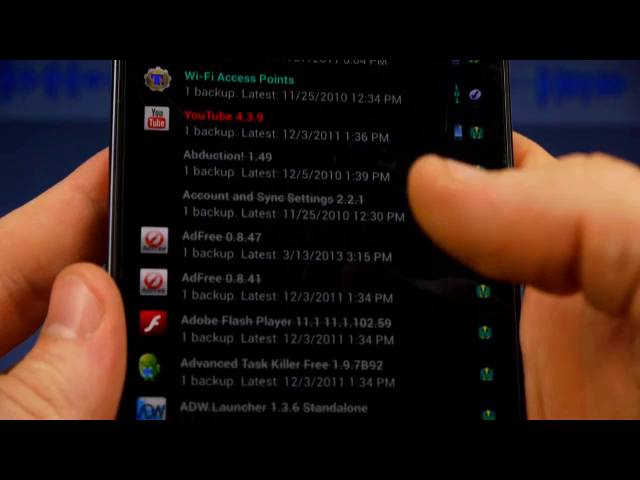
- After restoring AdFree, run its Download + Install to apply the ad-blocking hosts list
{"action": "scroll", "scroll_direction": "up", "scroll_amount": 3}
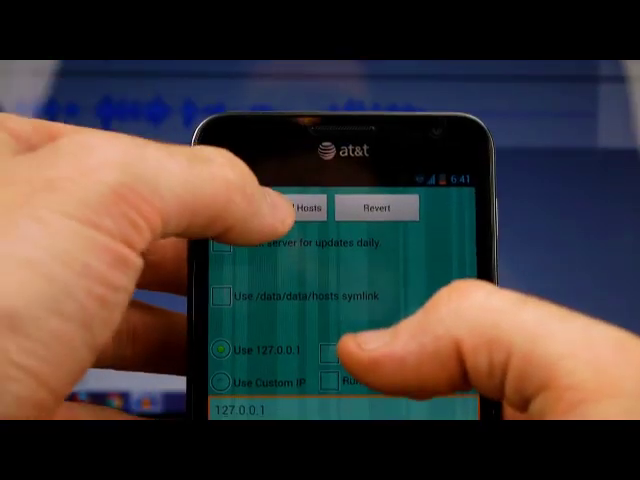
{"action": "left_click", "coordinate": [290, 208]}
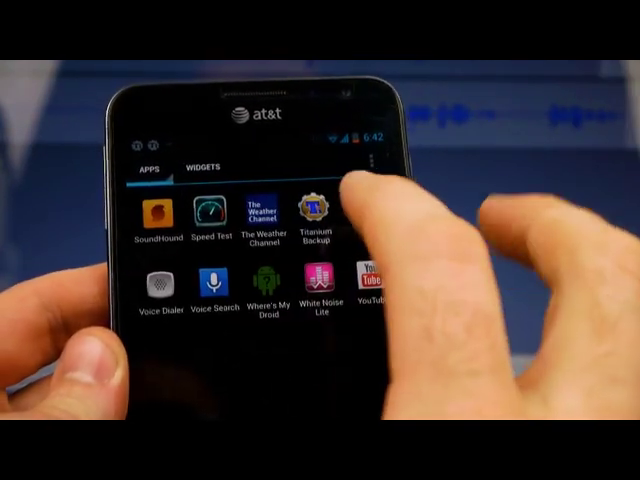
- Relaunch Titanium Backup and reach 'Batch actions...' through its MENU
{"action": "left_click", "coordinate": [316, 210]}
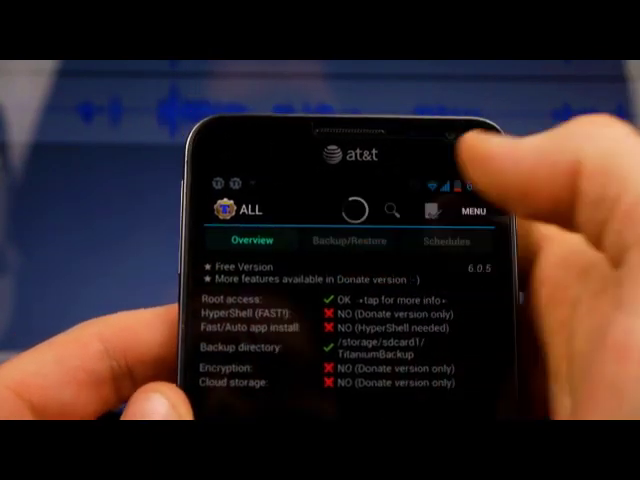
{"action": "left_click", "coordinate": [348, 240]}
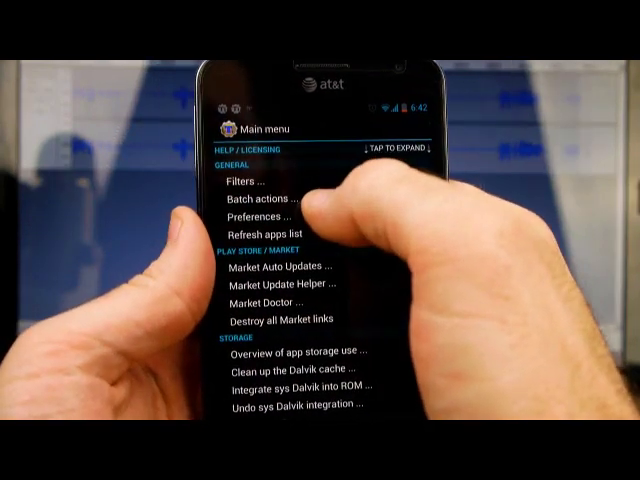
{"action": "left_click", "coordinate": [262, 200]}
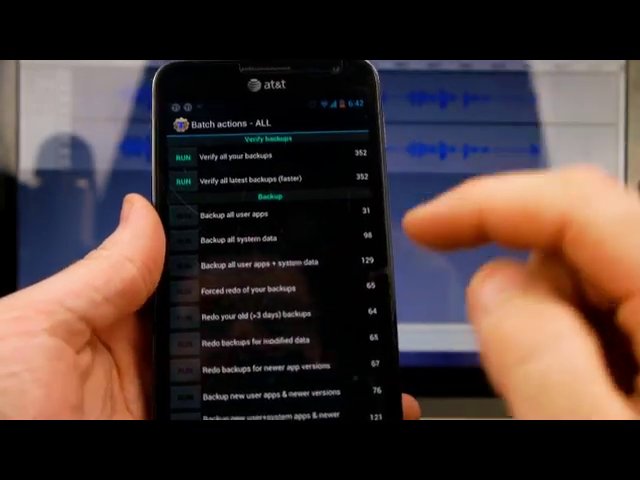
{"action": "scroll", "scroll_direction": "down", "scroll_amount": 3}
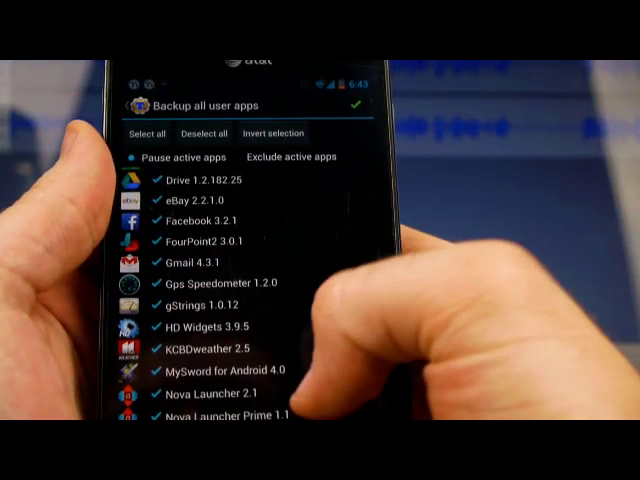
- Run 'Backup all user apps' with every app kept selected, scrolling through the app list and batch actions
{"action": "scroll", "scroll_direction": "down", "scroll_amount": 3}
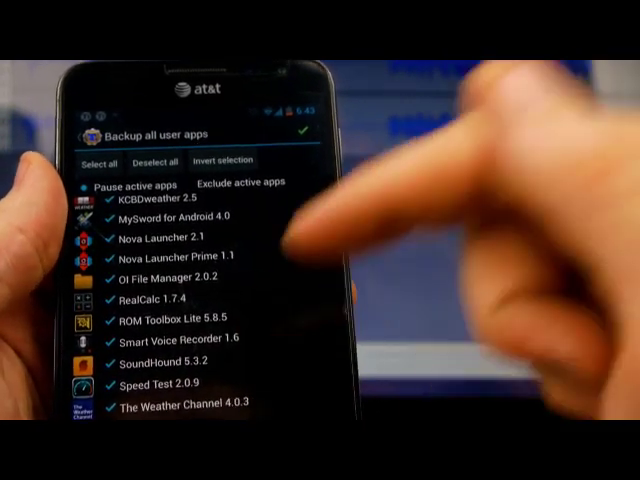
{"action": "scroll", "scroll_direction": "down", "scroll_amount": 3}
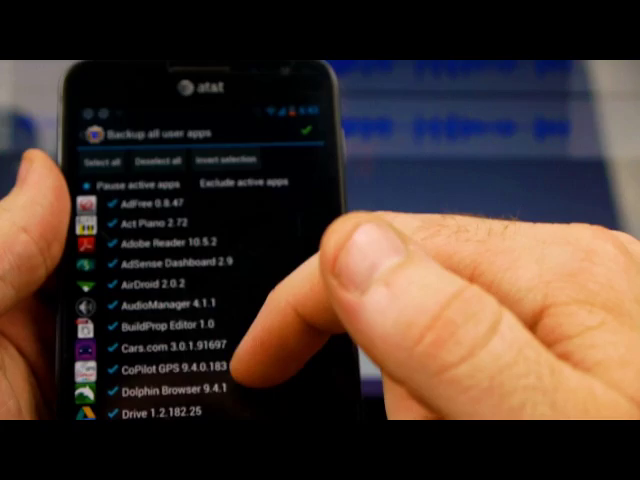
{"action": "scroll", "scroll_direction": "down", "scroll_amount": 3}
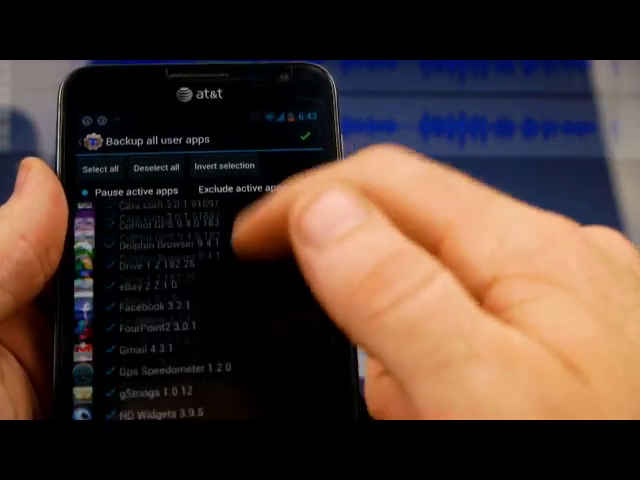
{"action": "scroll", "scroll_direction": "down", "scroll_amount": 3}
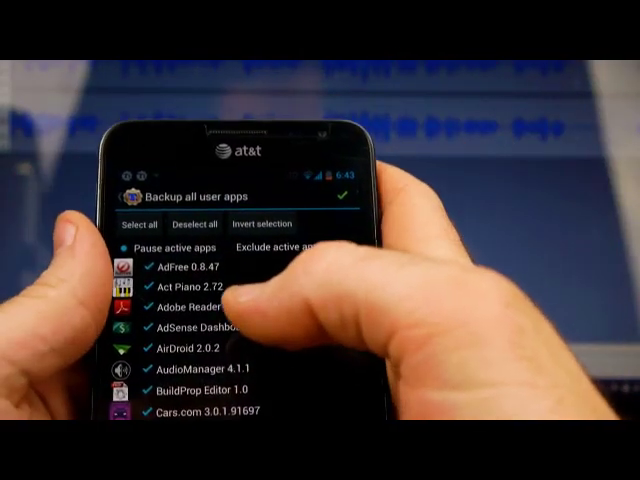
{"action": "scroll", "scroll_direction": "down", "scroll_amount": 3}
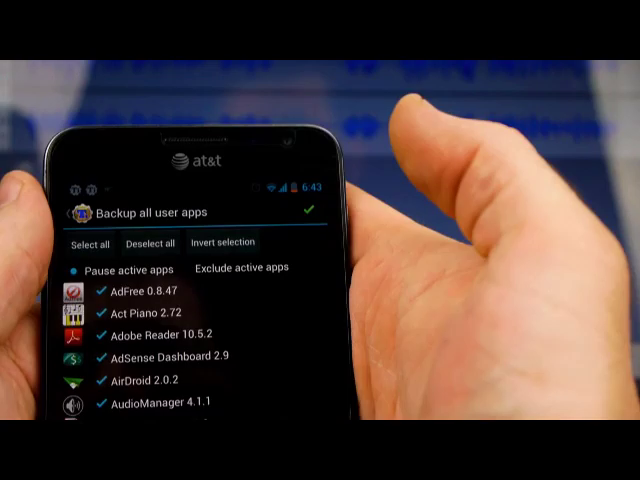
{"action": "scroll", "scroll_direction": "down", "scroll_amount": 3}
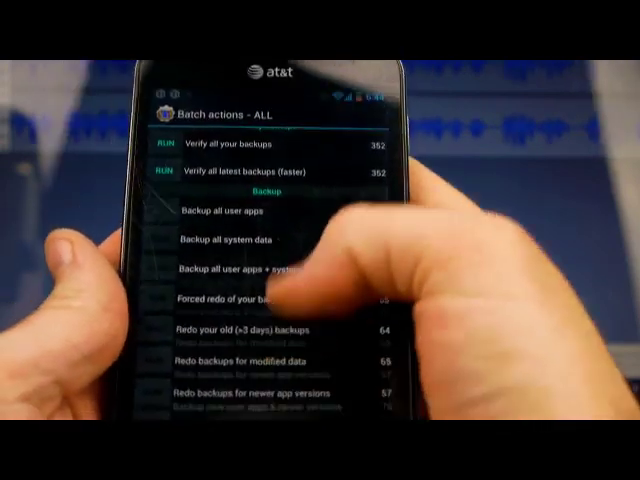
{"action": "scroll", "scroll_direction": "down", "scroll_amount": 3}
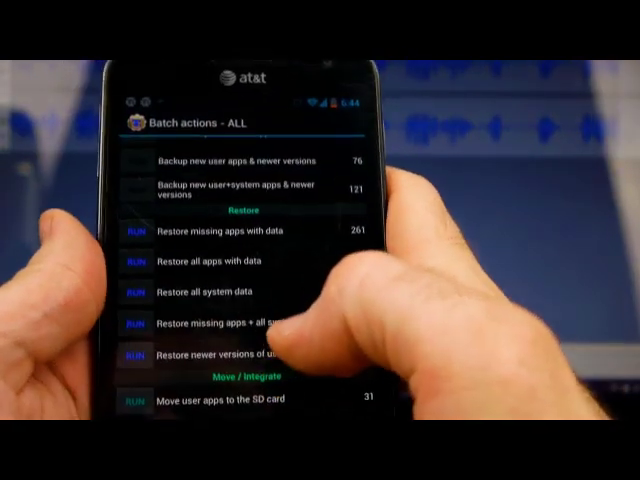